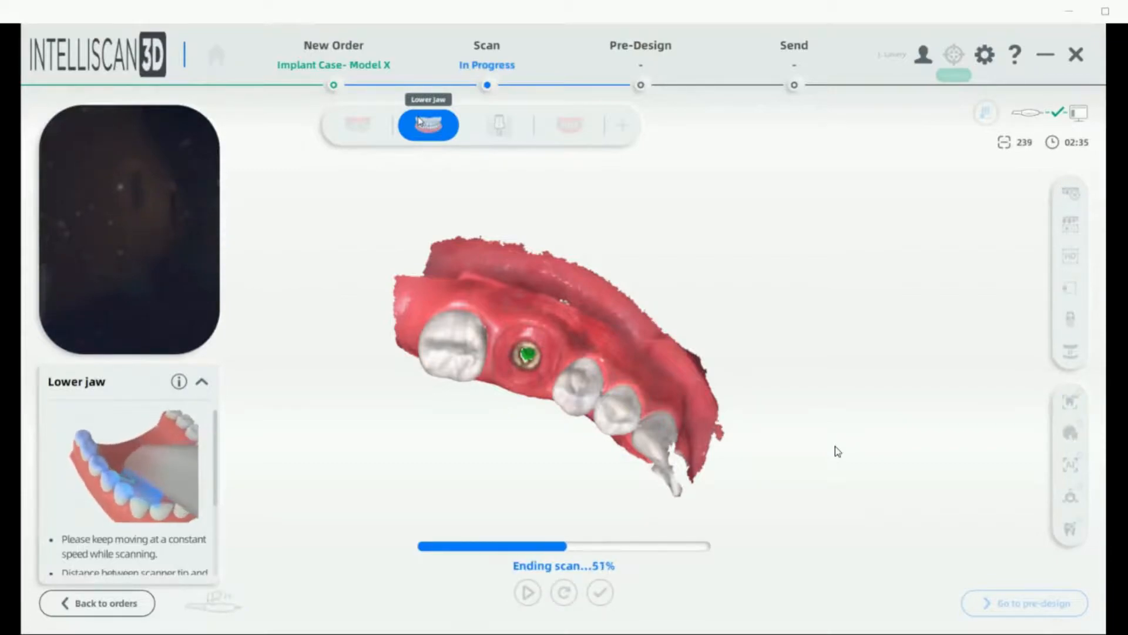
# - Move to the scan-body hole-digging step once the lower jaw scan completes
pyautogui.click(498, 124)
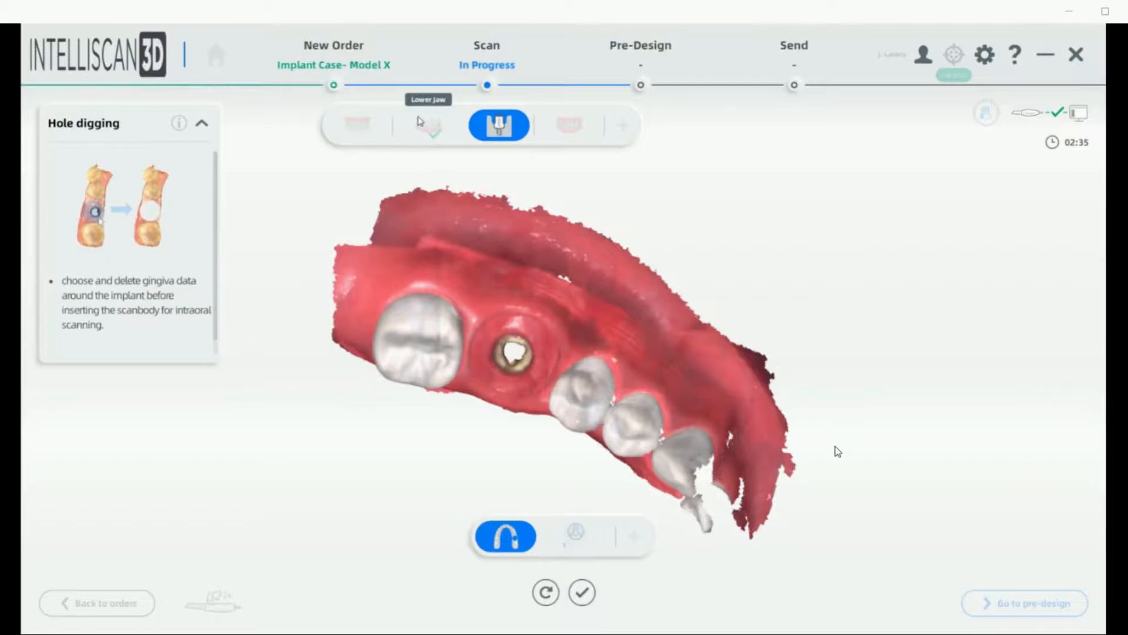
pyautogui.moveTo(561, 306)
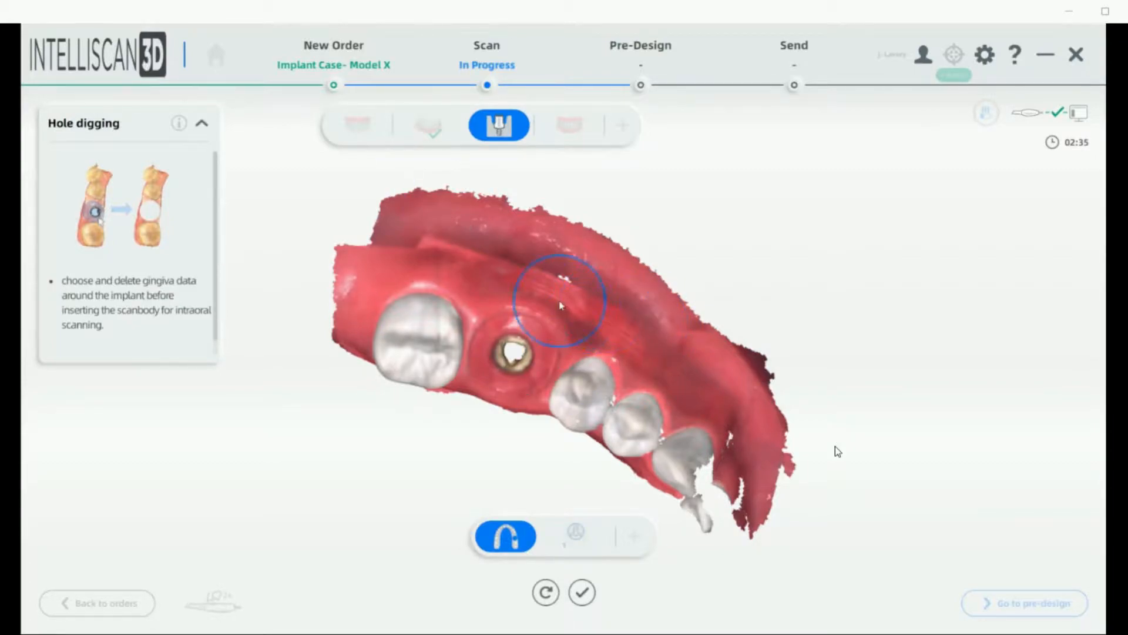
# - Select and delete the gum area around the implant site, then confirm the punched hole
pyautogui.moveTo(562, 305); pyautogui.dragTo(514, 342)
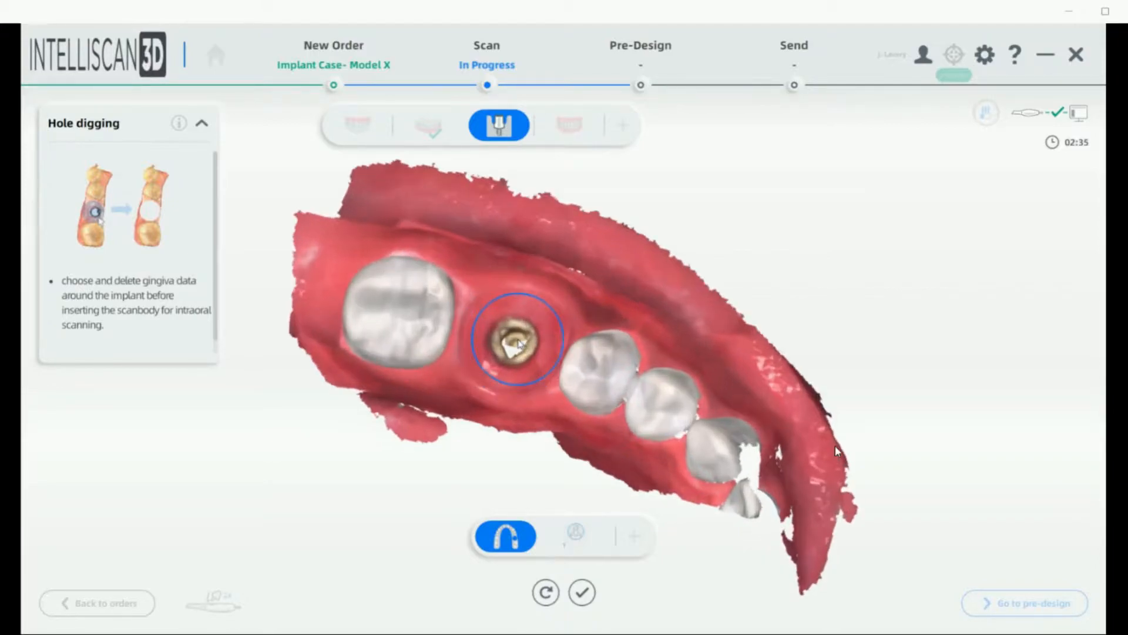
pyautogui.click(517, 340)
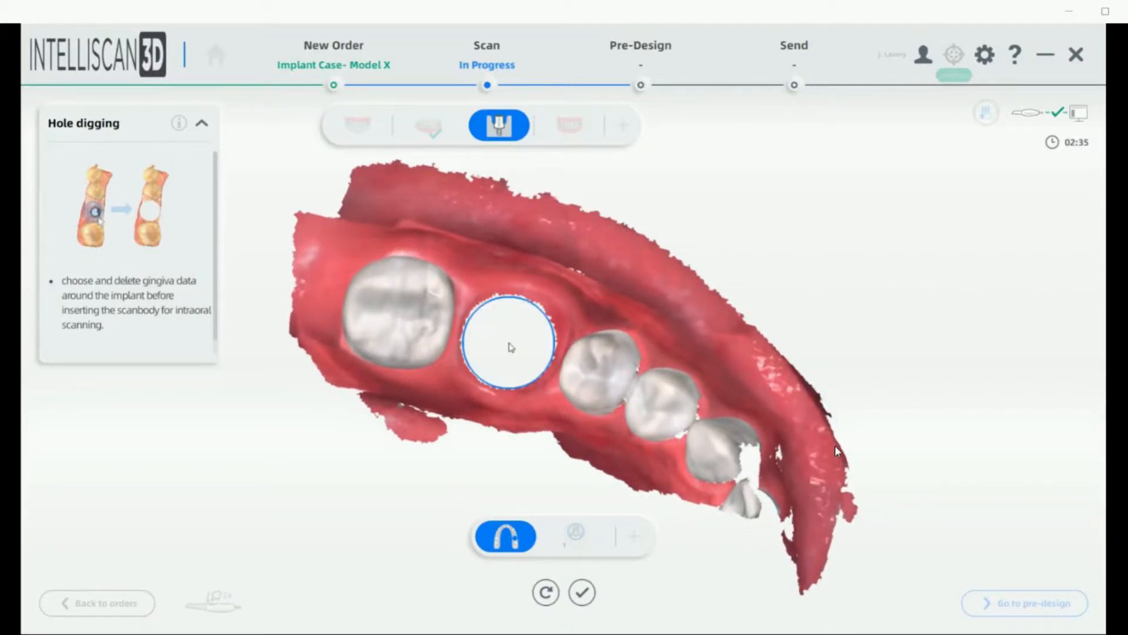
pyautogui.click(583, 593)
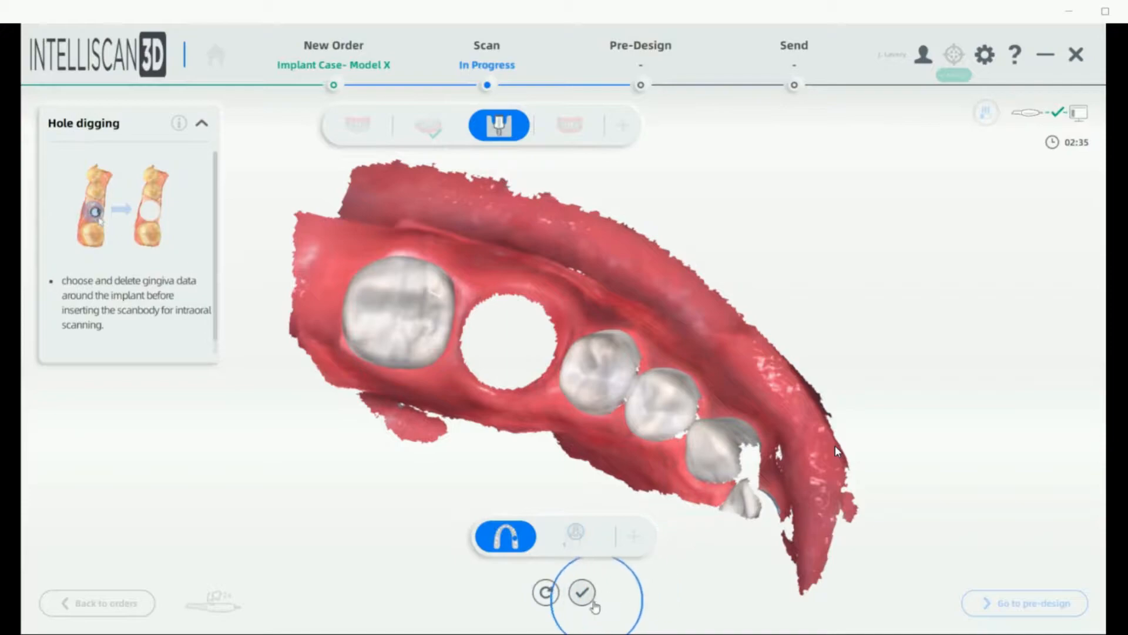
pyautogui.click(583, 593)
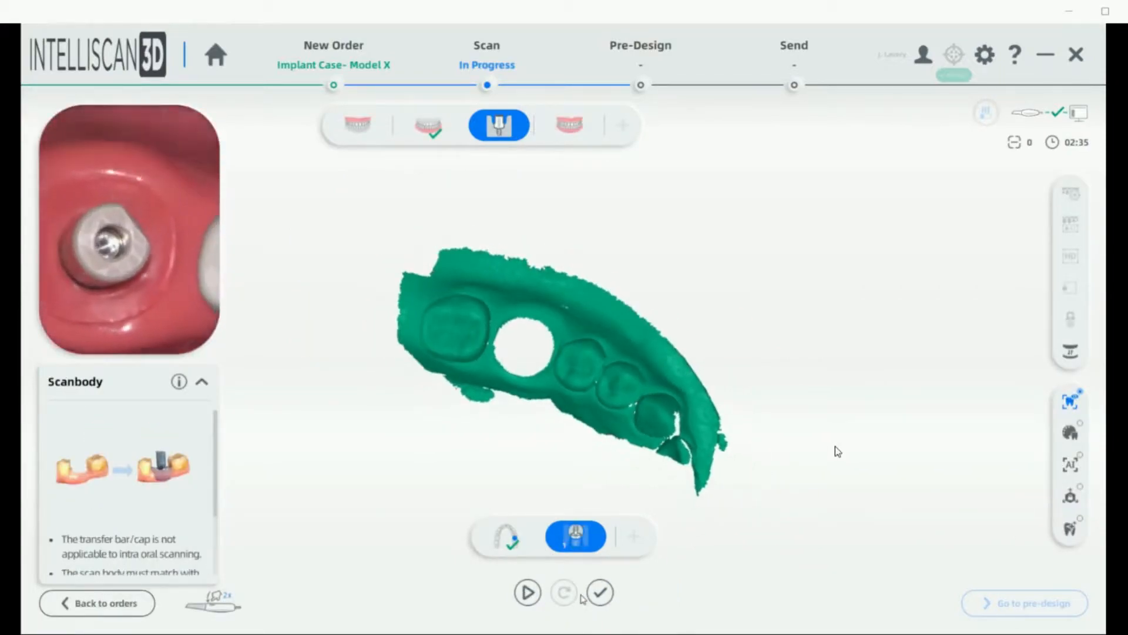
# - Scan the scan body into the lower jaw hole, pausing once midway, and finish it
pyautogui.click(526, 592)
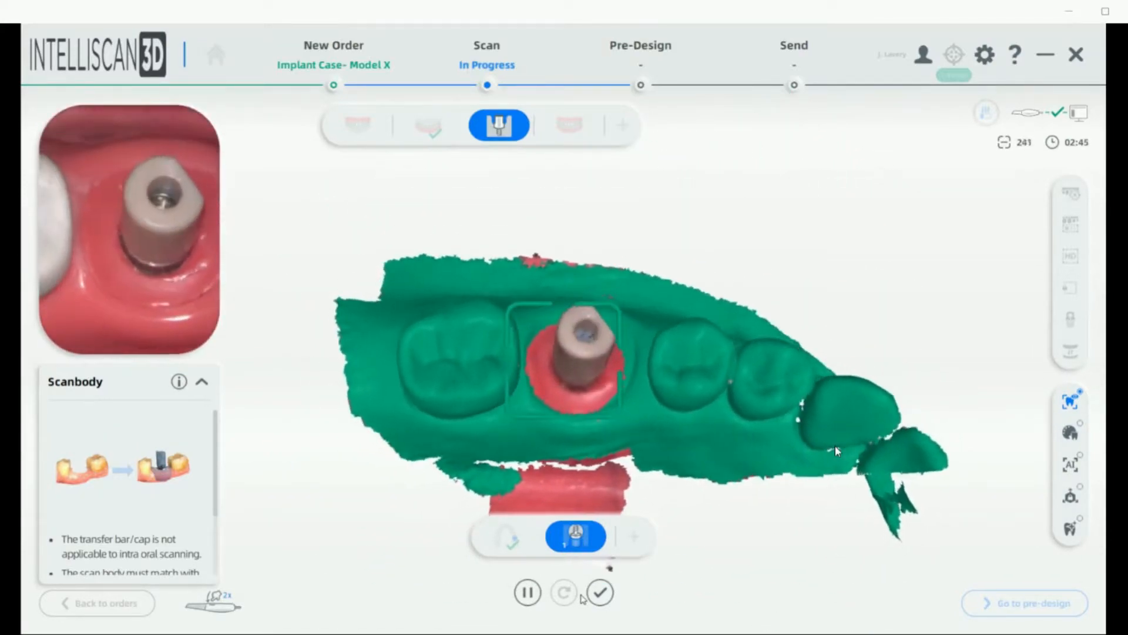
pyautogui.click(527, 592)
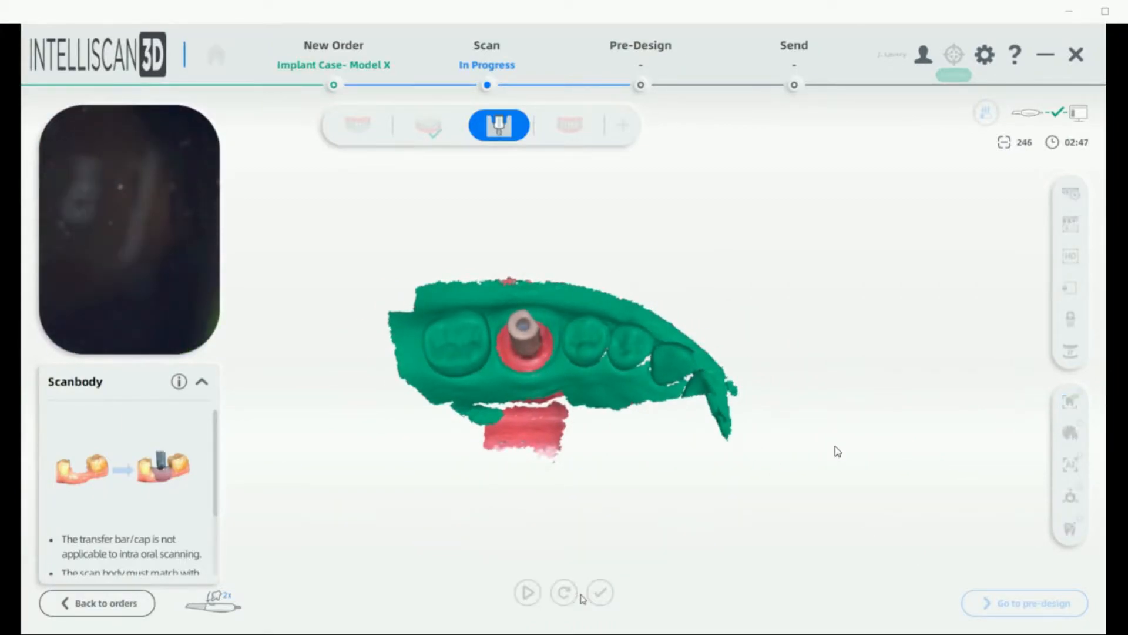
pyautogui.click(527, 593)
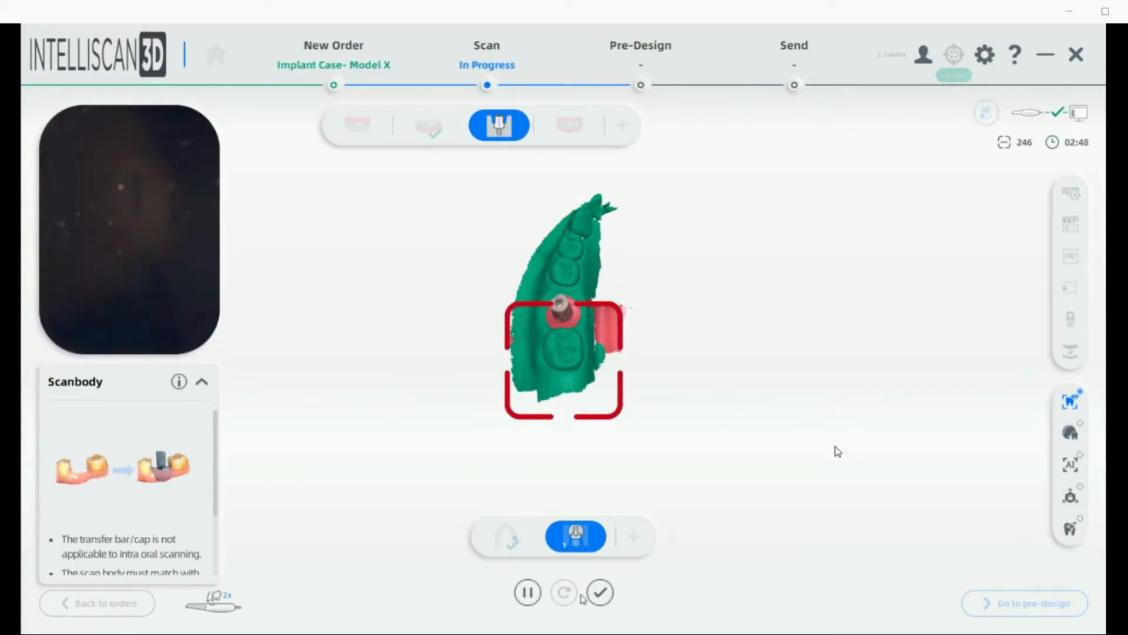
pyautogui.click(601, 593)
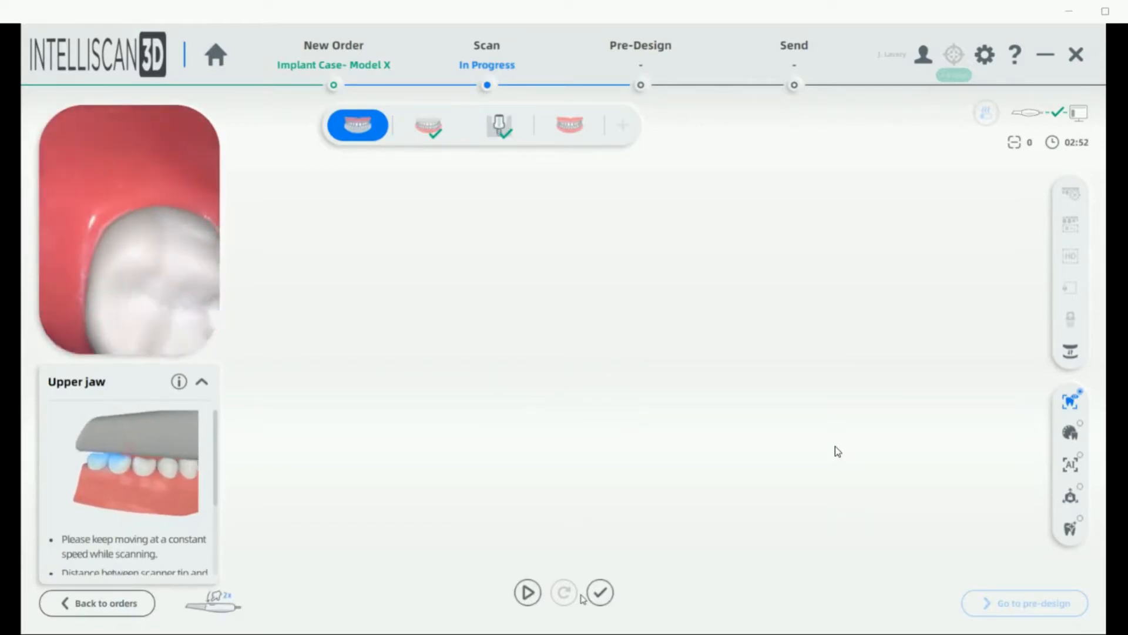
# - Start scanning the upper jaw
pyautogui.click(527, 592)
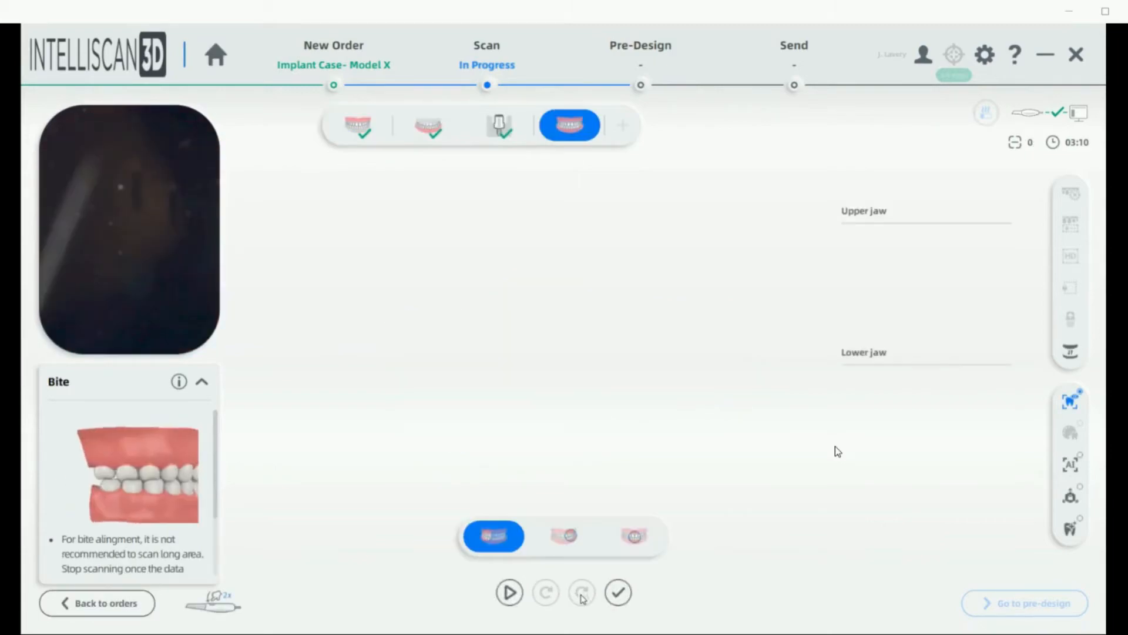
# - Capture the first bite scan and finish it so optimization begins
pyautogui.click(509, 593)
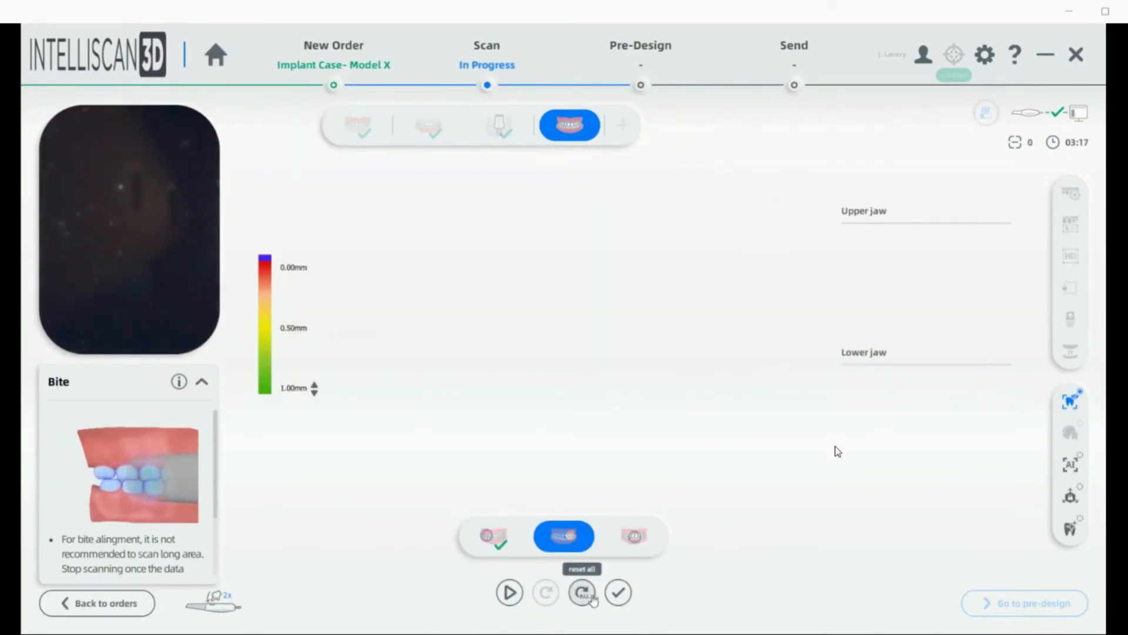
pyautogui.click(582, 593)
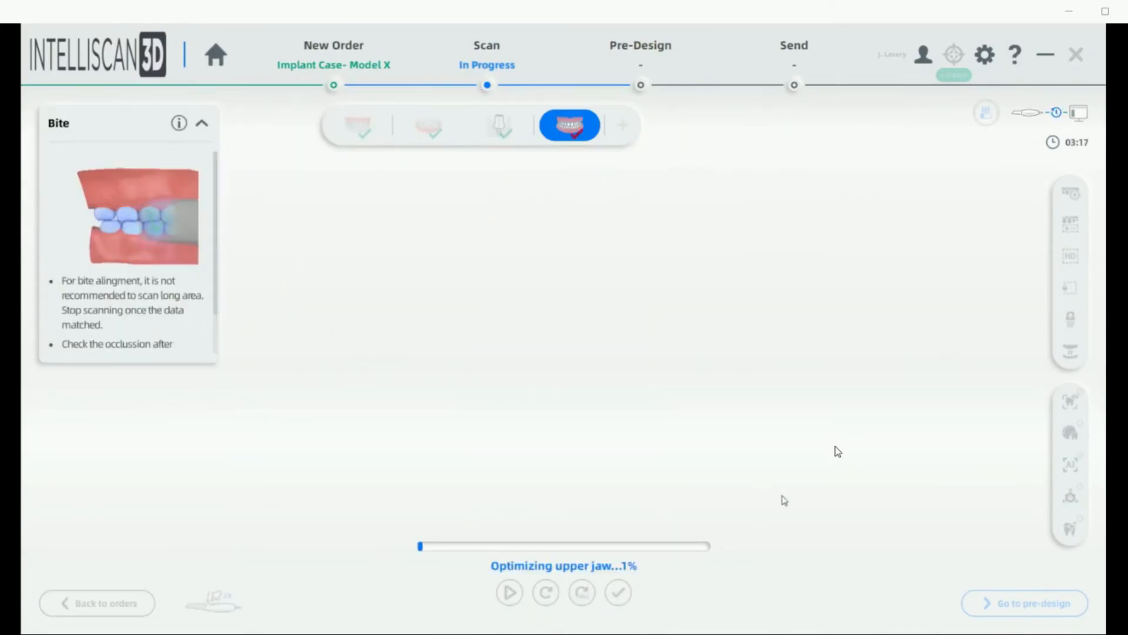